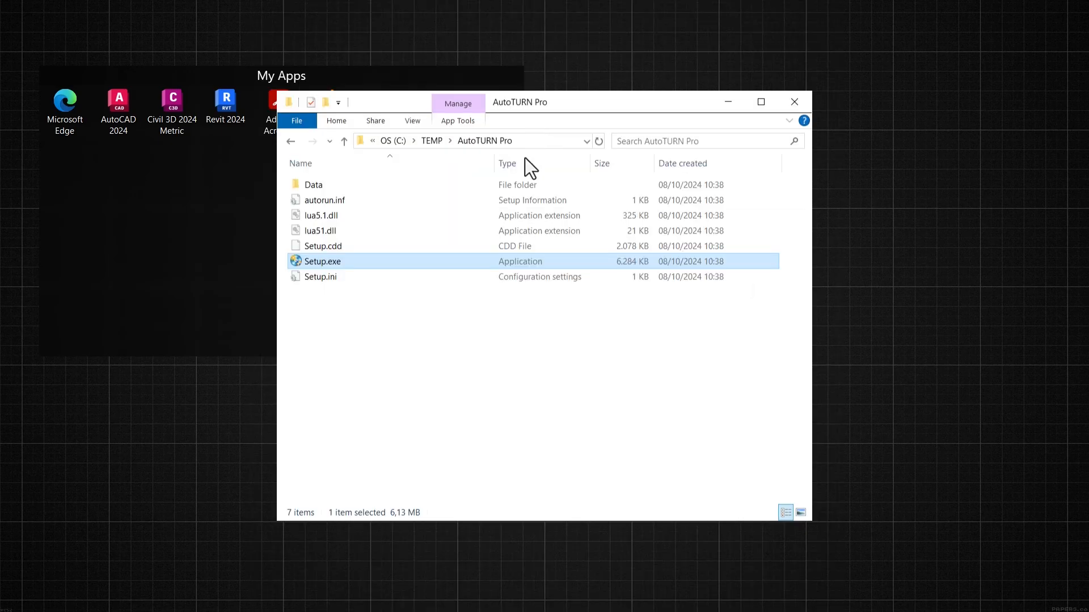
mouse_move(430, 271)
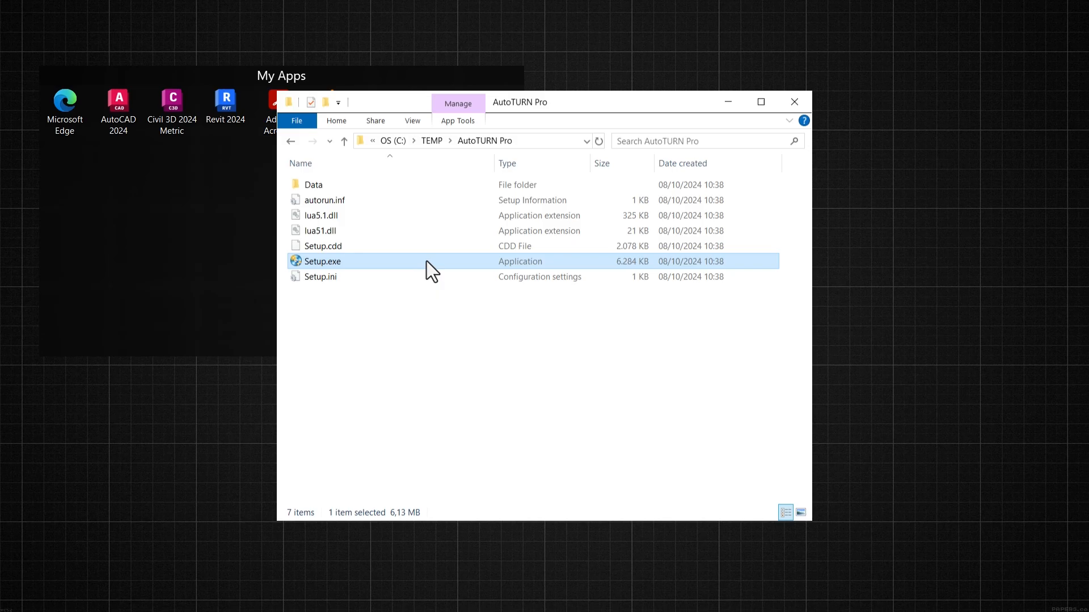
Run Setup.exe and install AutoTURN Pro as a single-workstation setup
double_click(322, 261)
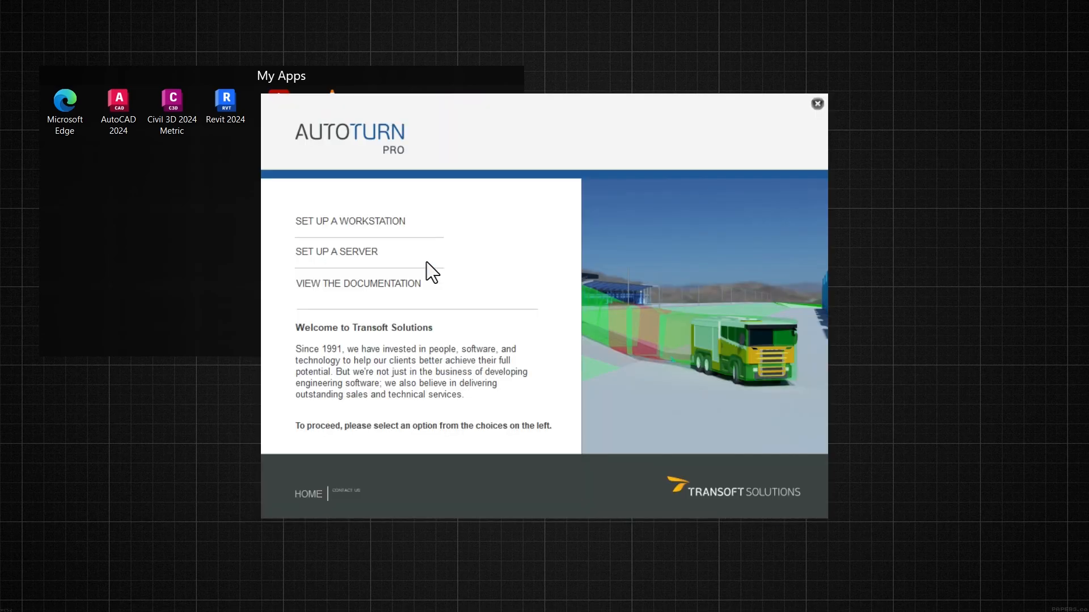
mouse_move(413, 249)
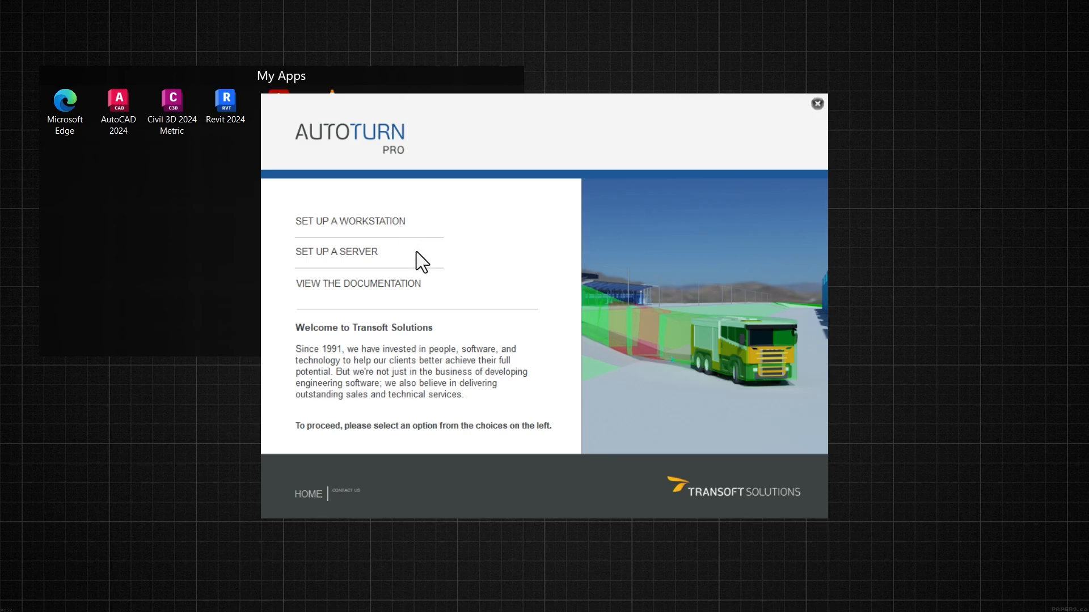
mouse_move(436, 292)
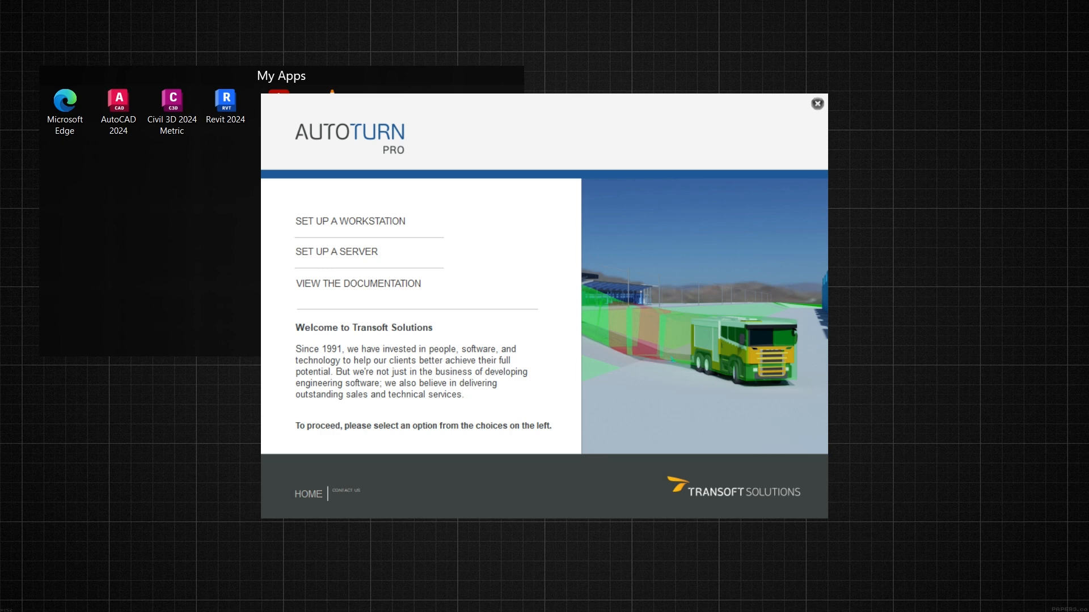
click(358, 284)
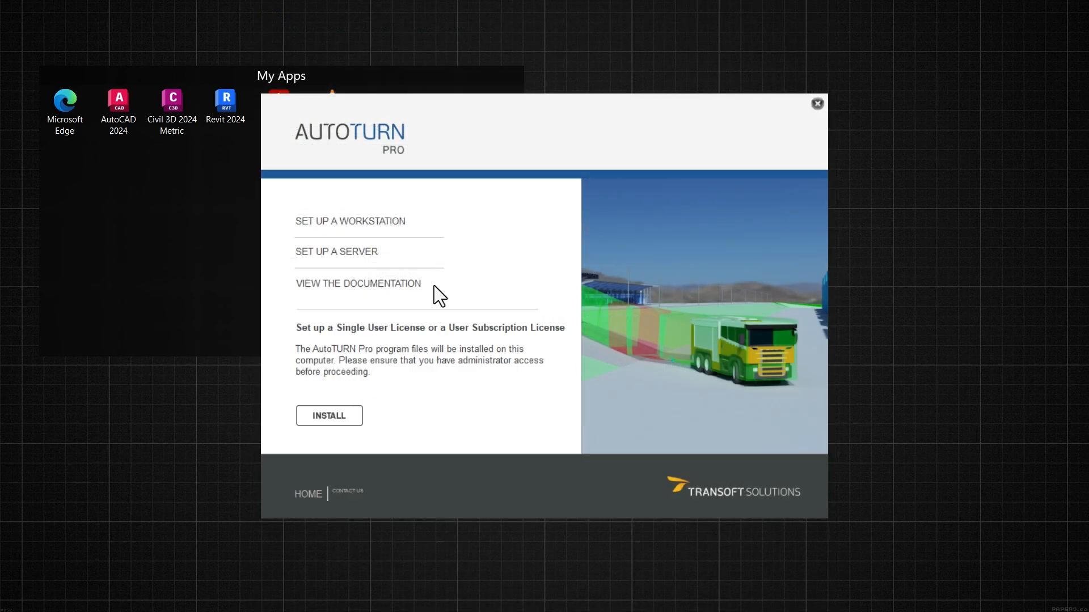
click(329, 415)
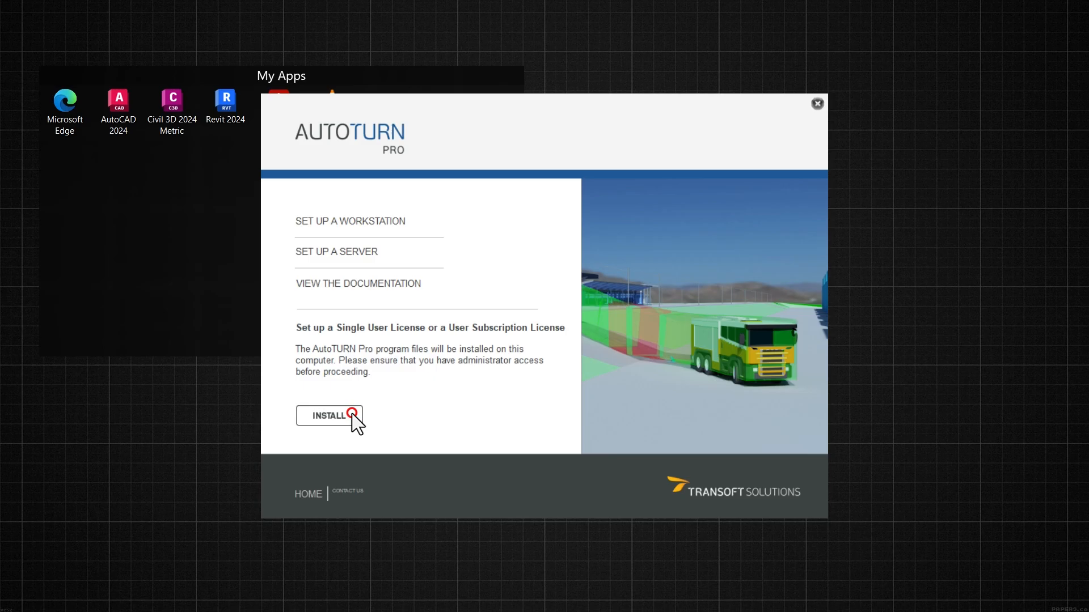
click(327, 416)
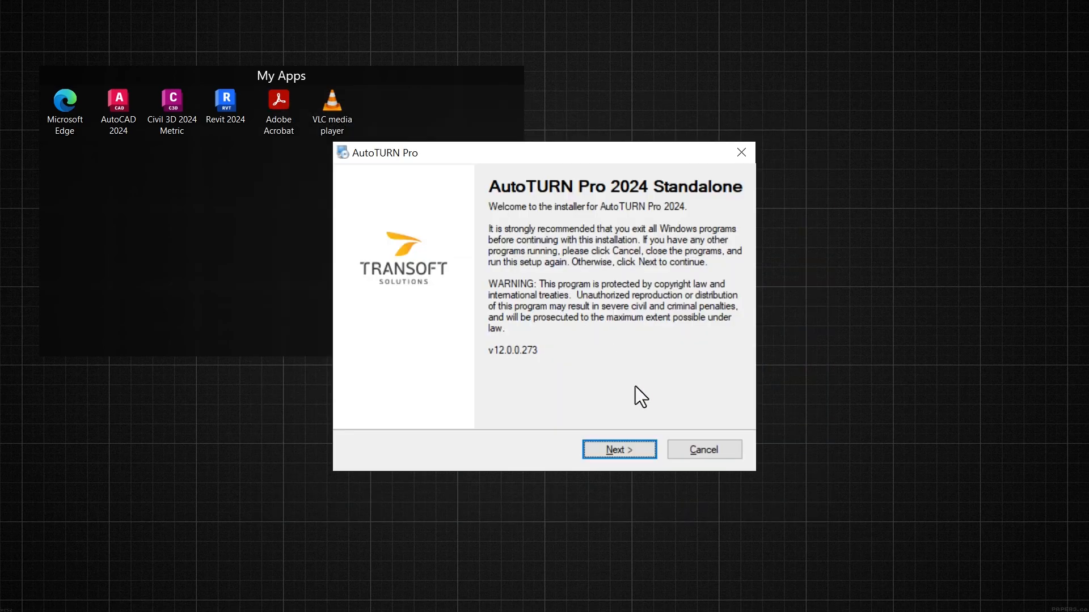
Submit the License Number and CD Key, then accept the license agreement
click(618, 449)
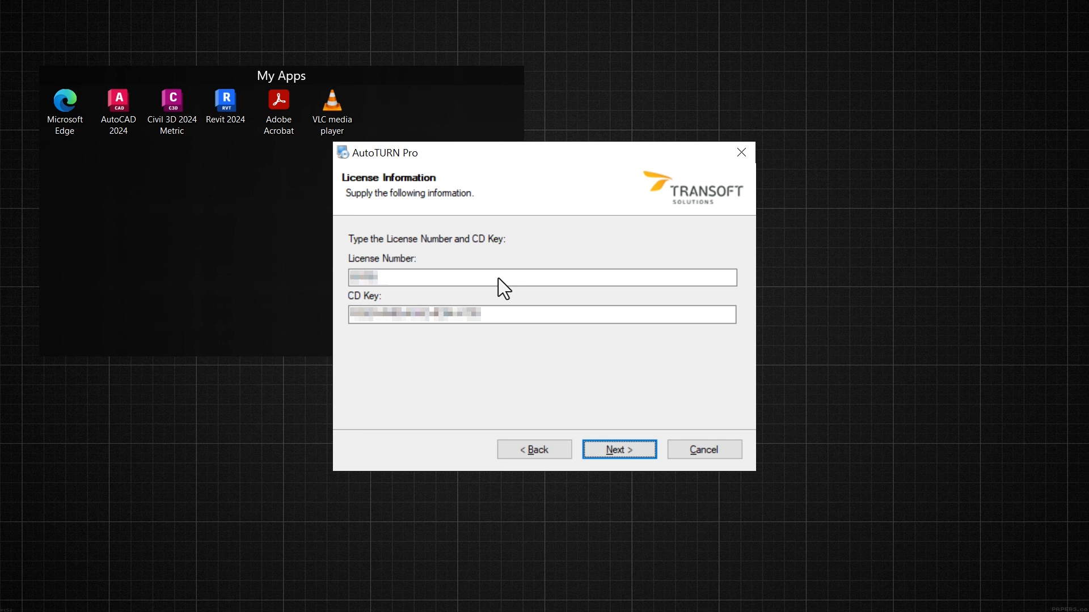
mouse_move(514, 327)
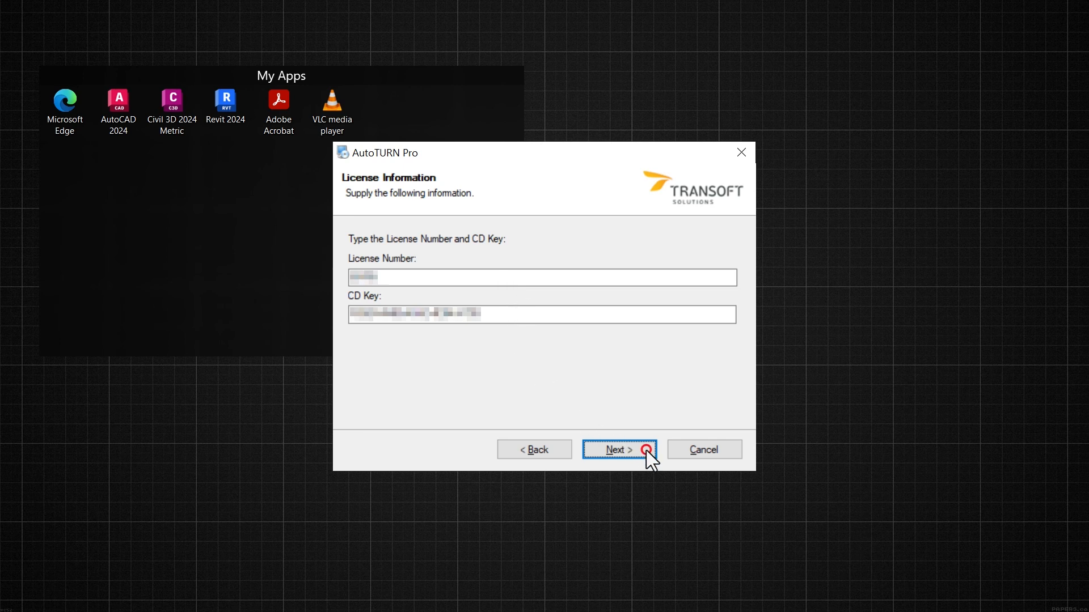
click(618, 449)
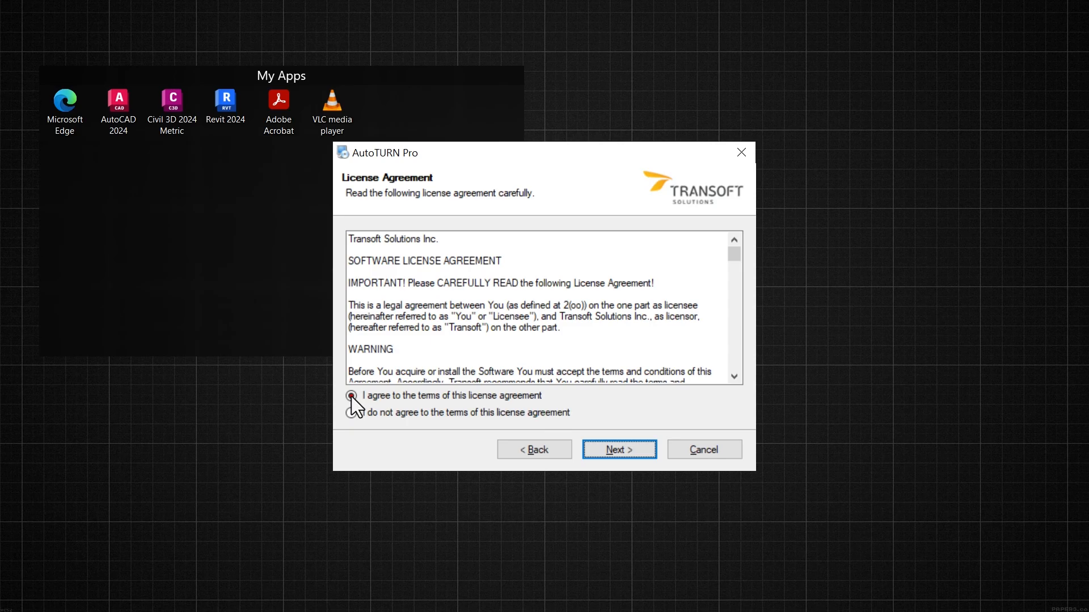
click(350, 396)
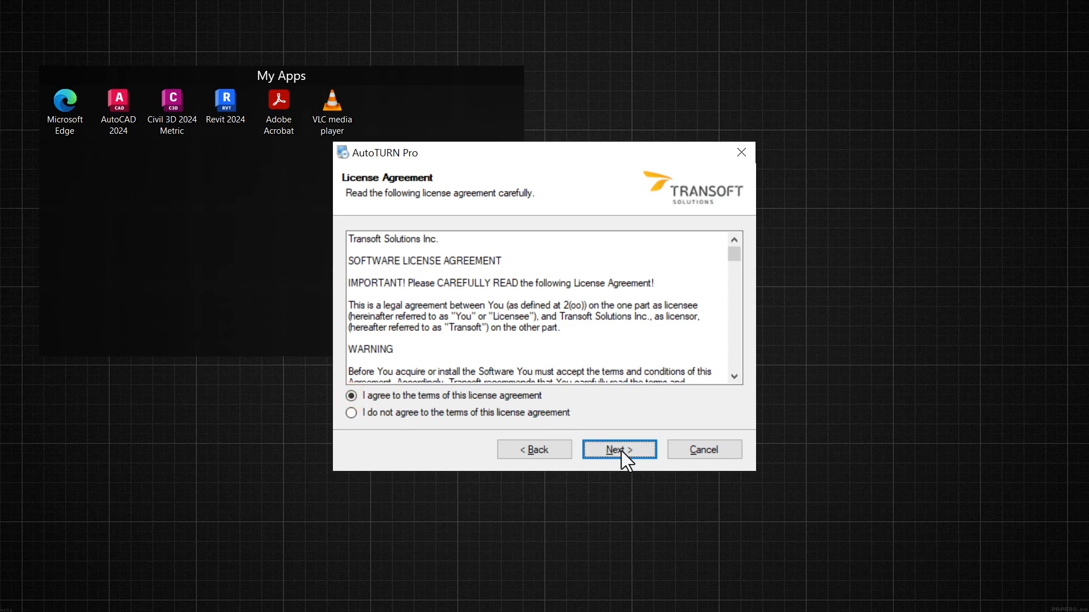
click(619, 450)
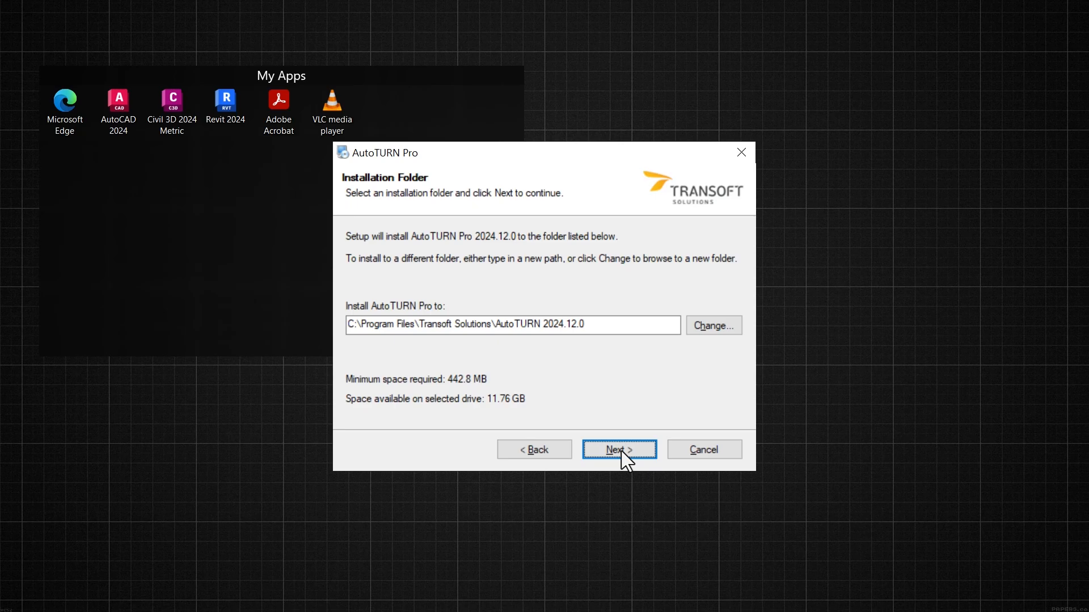
Keep the default install folder and automatic minor updates, then start installing
click(618, 449)
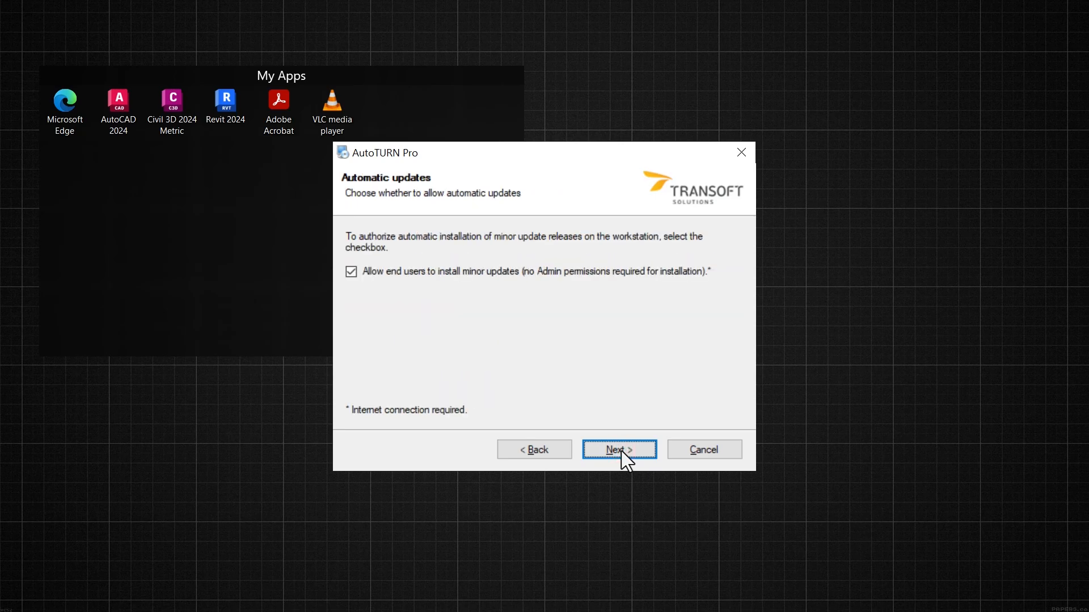
click(618, 449)
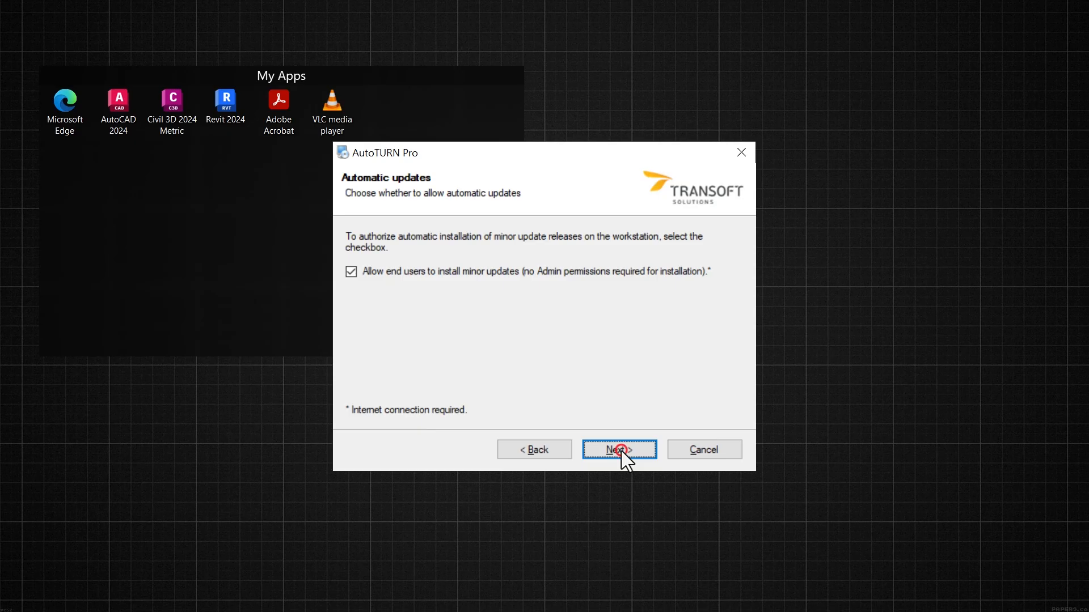
click(618, 449)
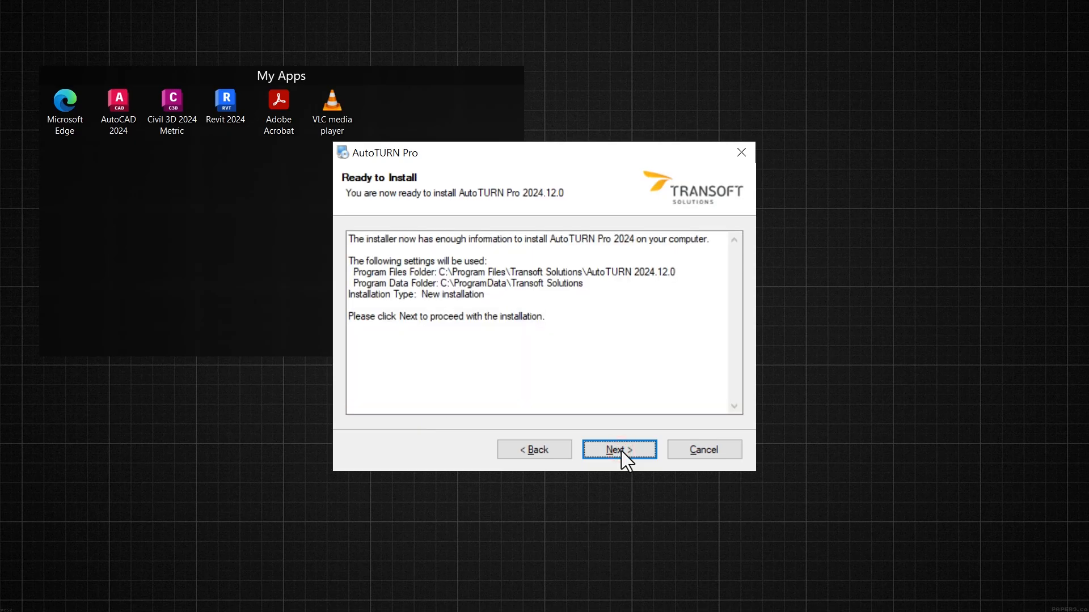
click(618, 449)
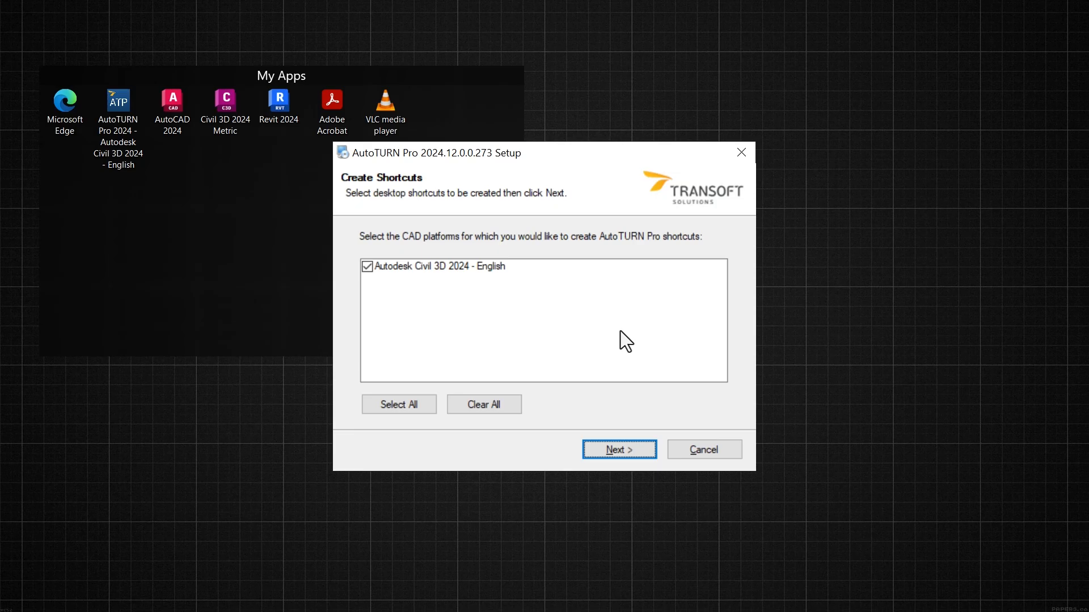
Create the Civil 3D 2024 desktop shortcut and finish the installation wizard
click(617, 449)
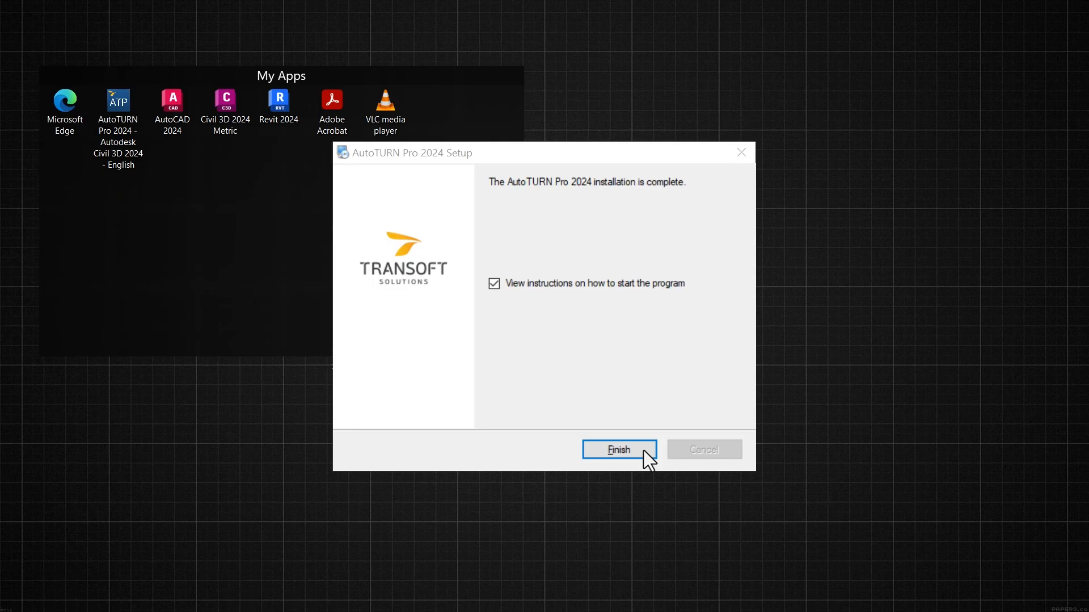
click(618, 449)
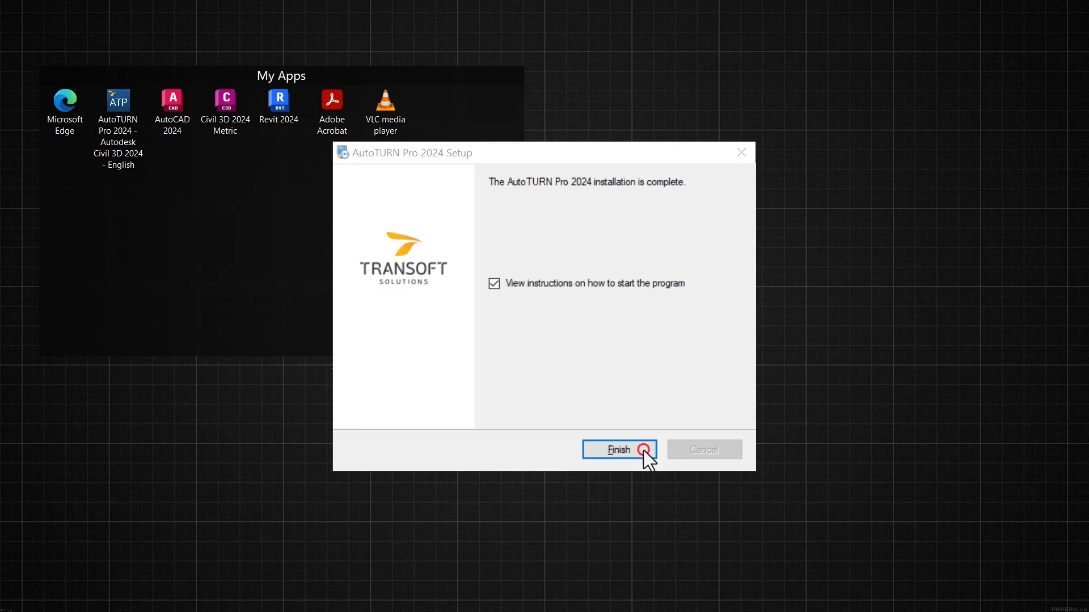
click(617, 450)
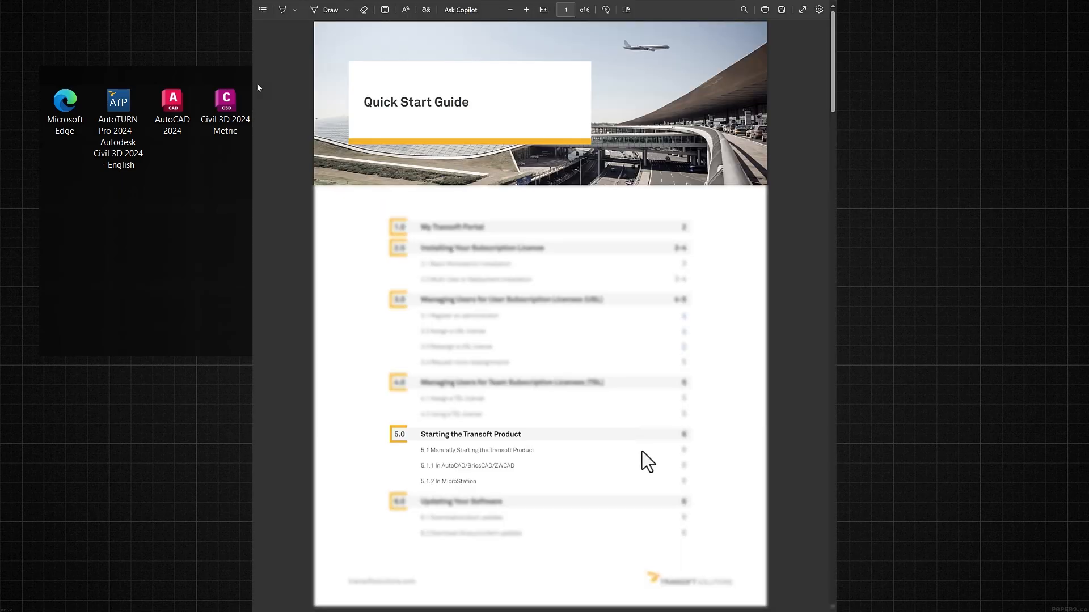
mouse_move(535, 482)
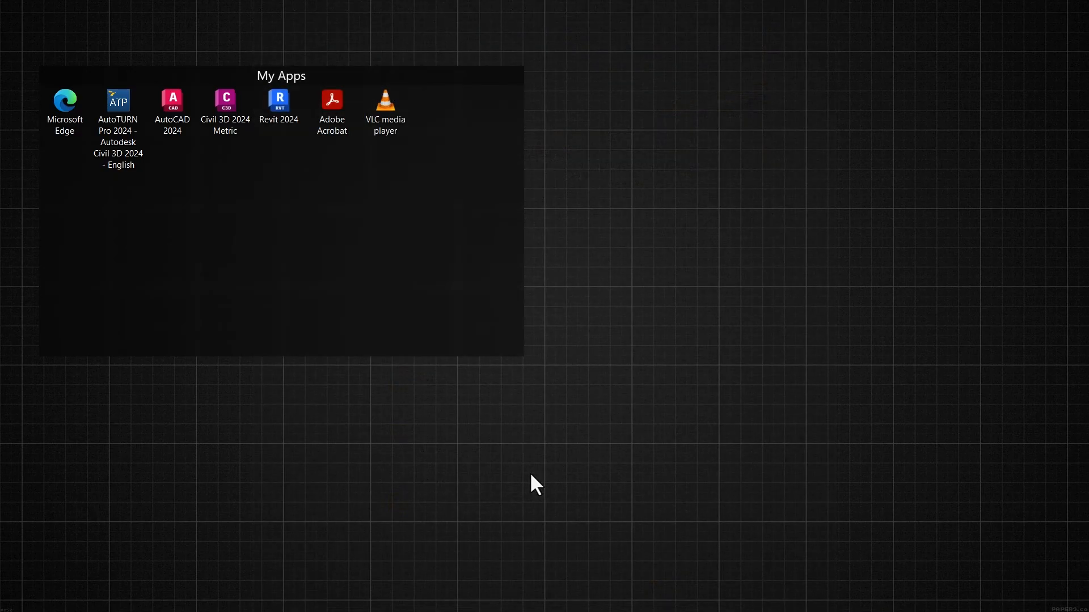
Launch AutoTURN Pro 2024 from the desktop, close the Quick Tour, and open Program Settings
double_click(116, 100)
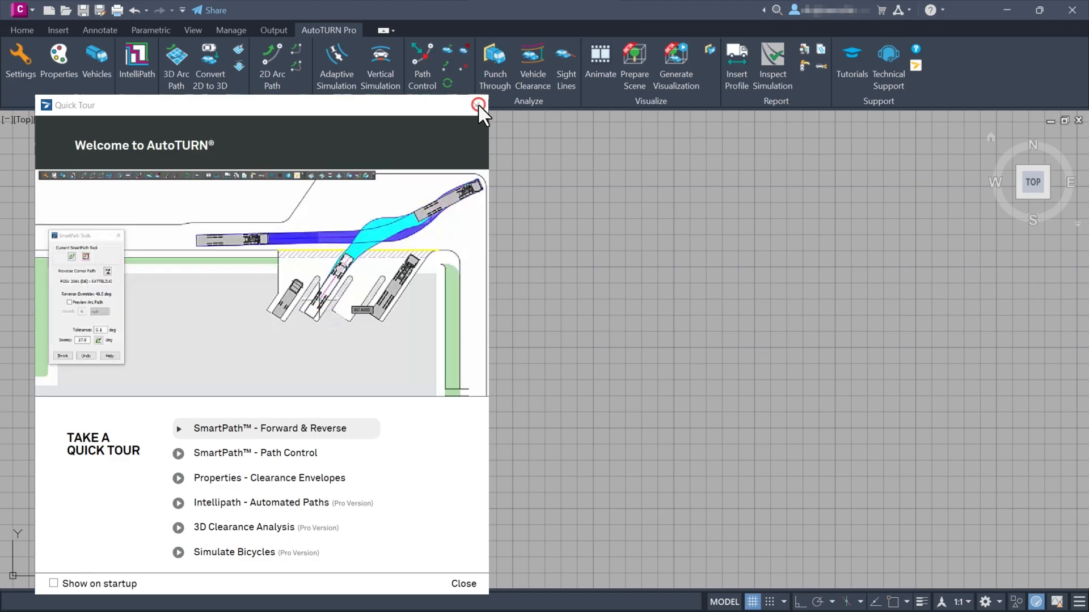
click(478, 105)
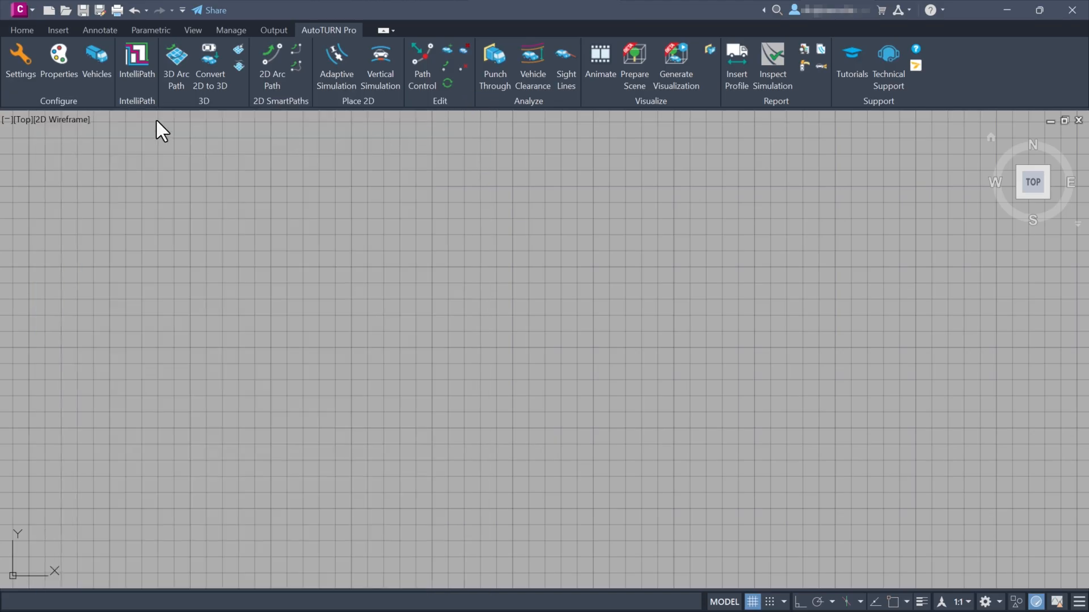
click(21, 62)
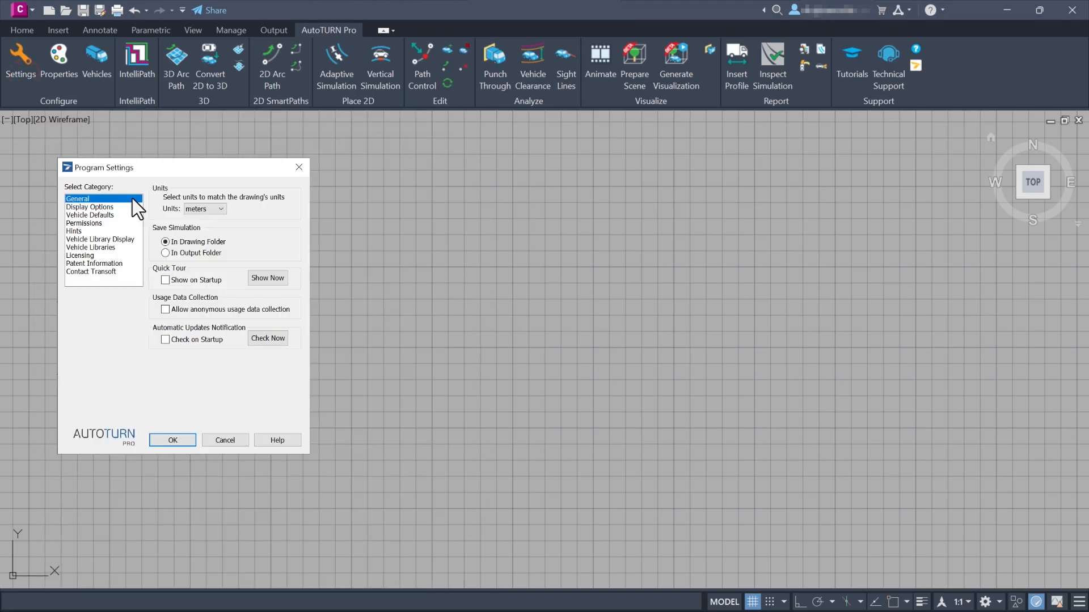